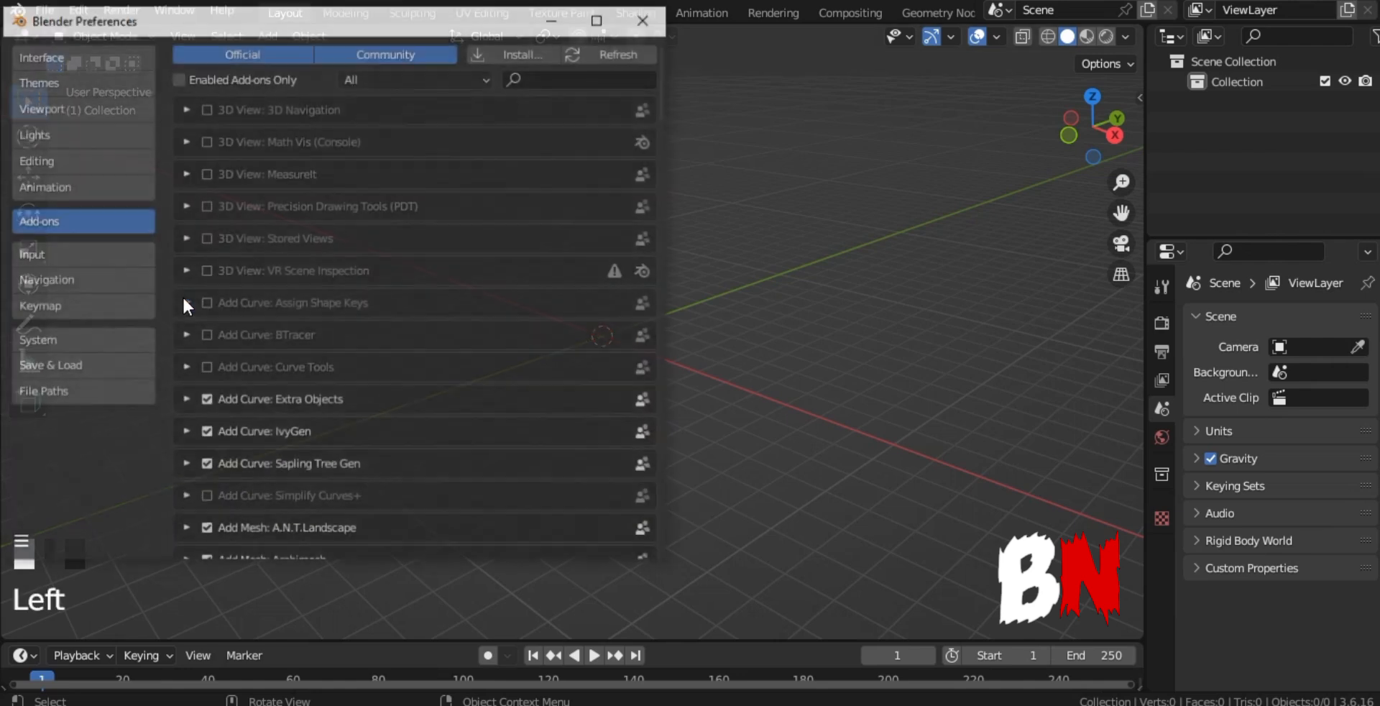
# Step: Search the add-ons for 'cell' to show the enabled Object: Cell Fracture add-on
pyautogui.write('c')
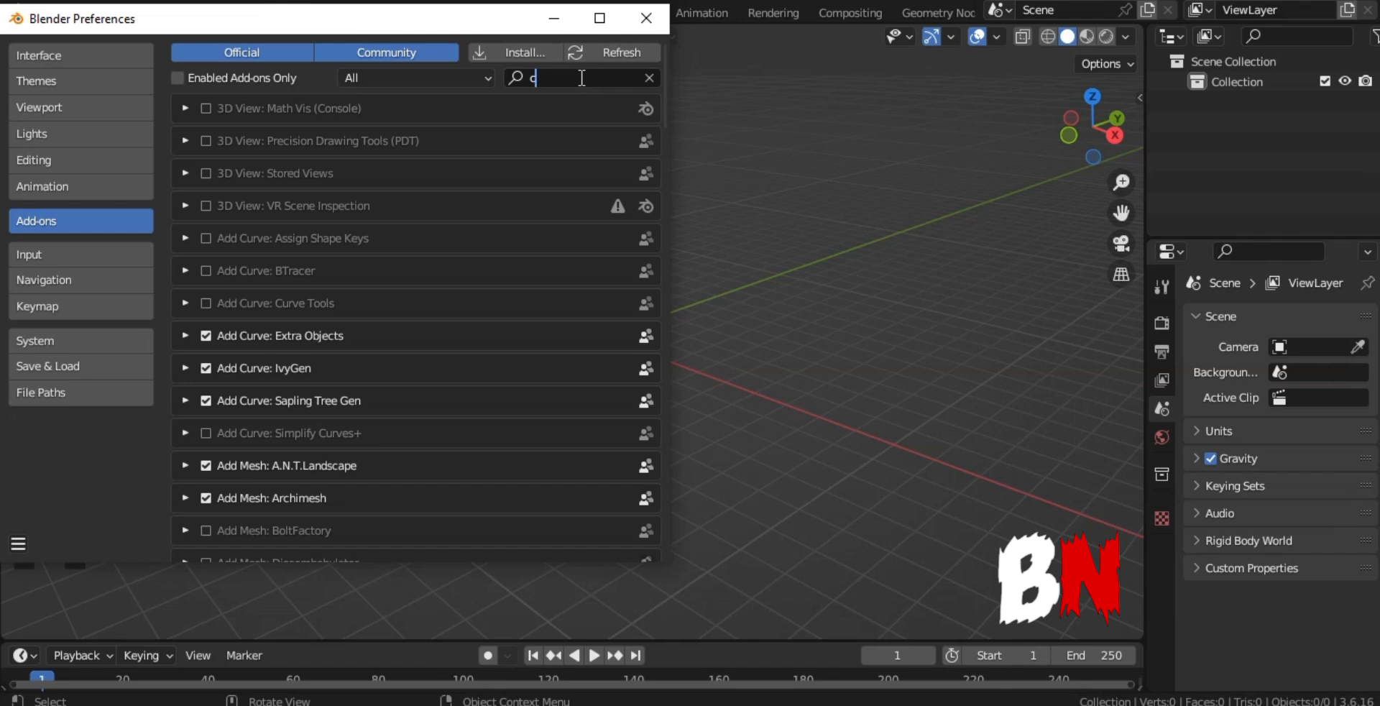
pyautogui.write('ell')
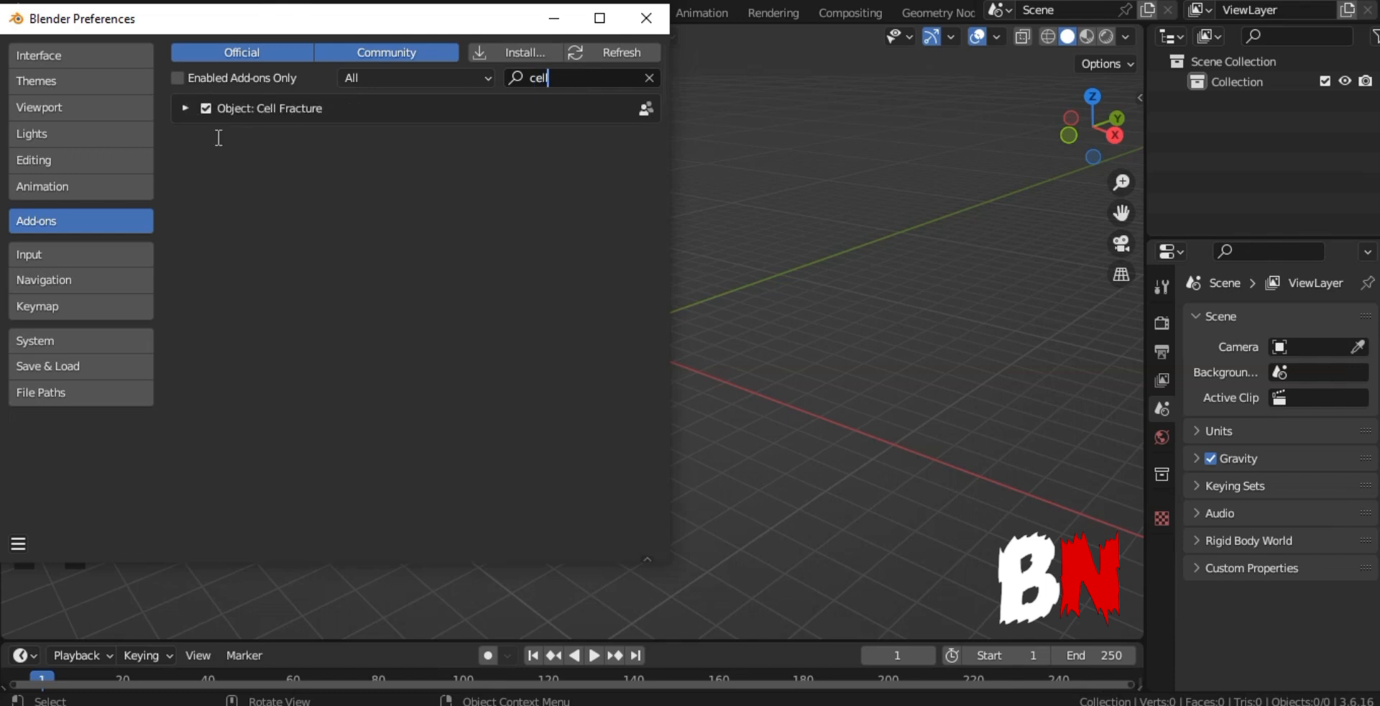
# Step: Add a cube and run Quick Effects Cell Fracture on it, producing many Cube_cell pieces
pyautogui.click(268, 36)
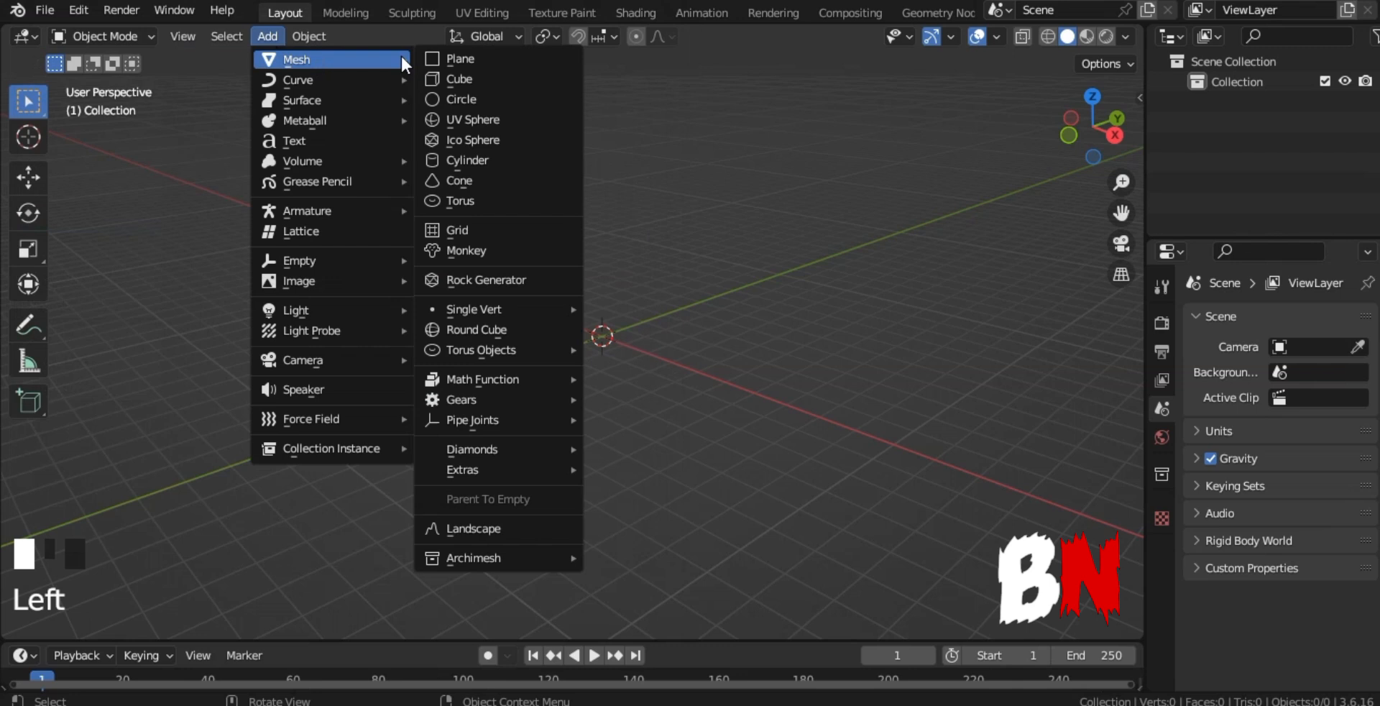
pyautogui.click(460, 77)
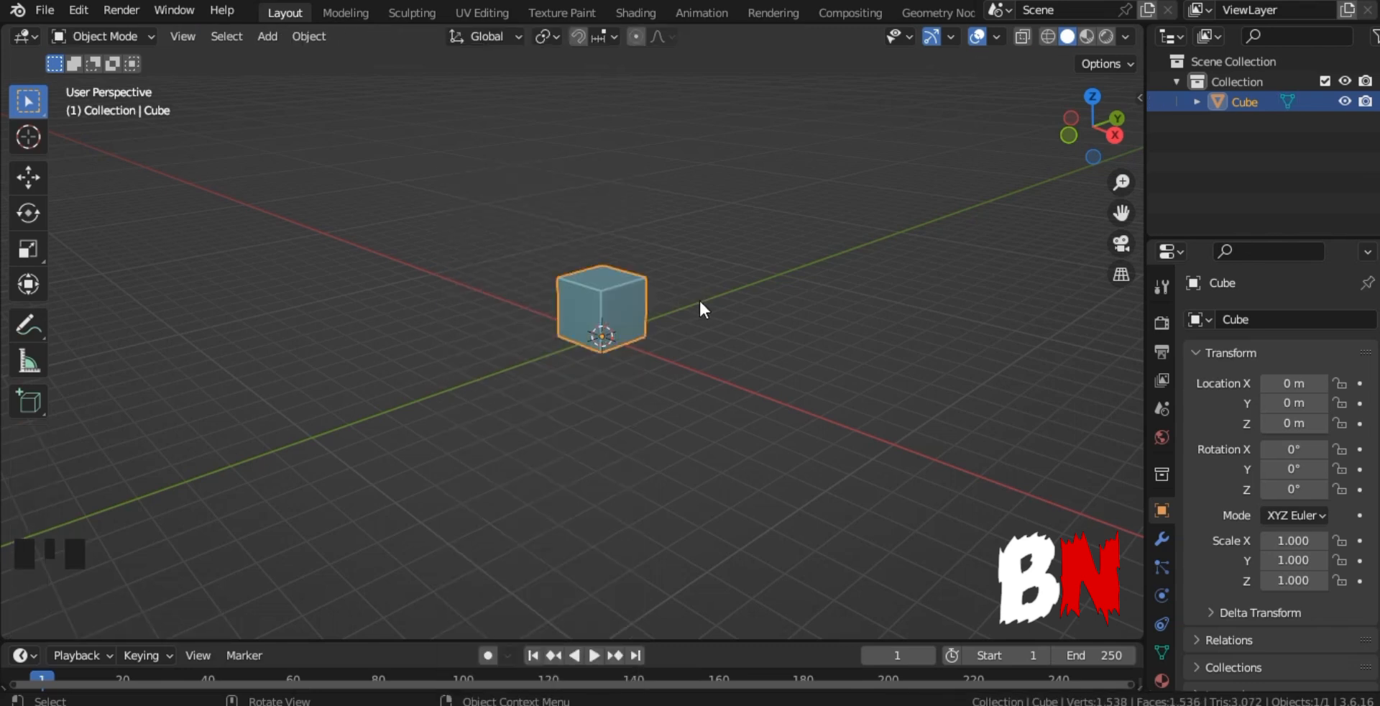
pyautogui.click(308, 35)
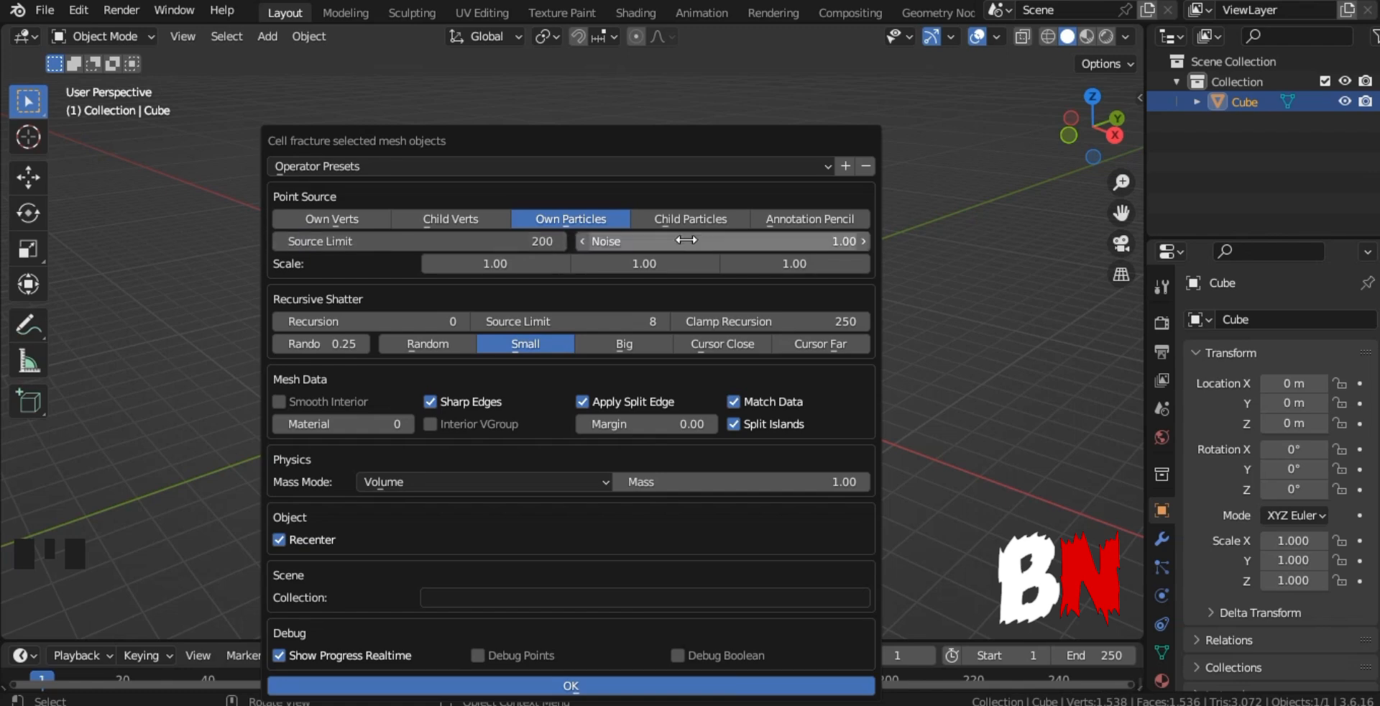
pyautogui.click(571, 685)
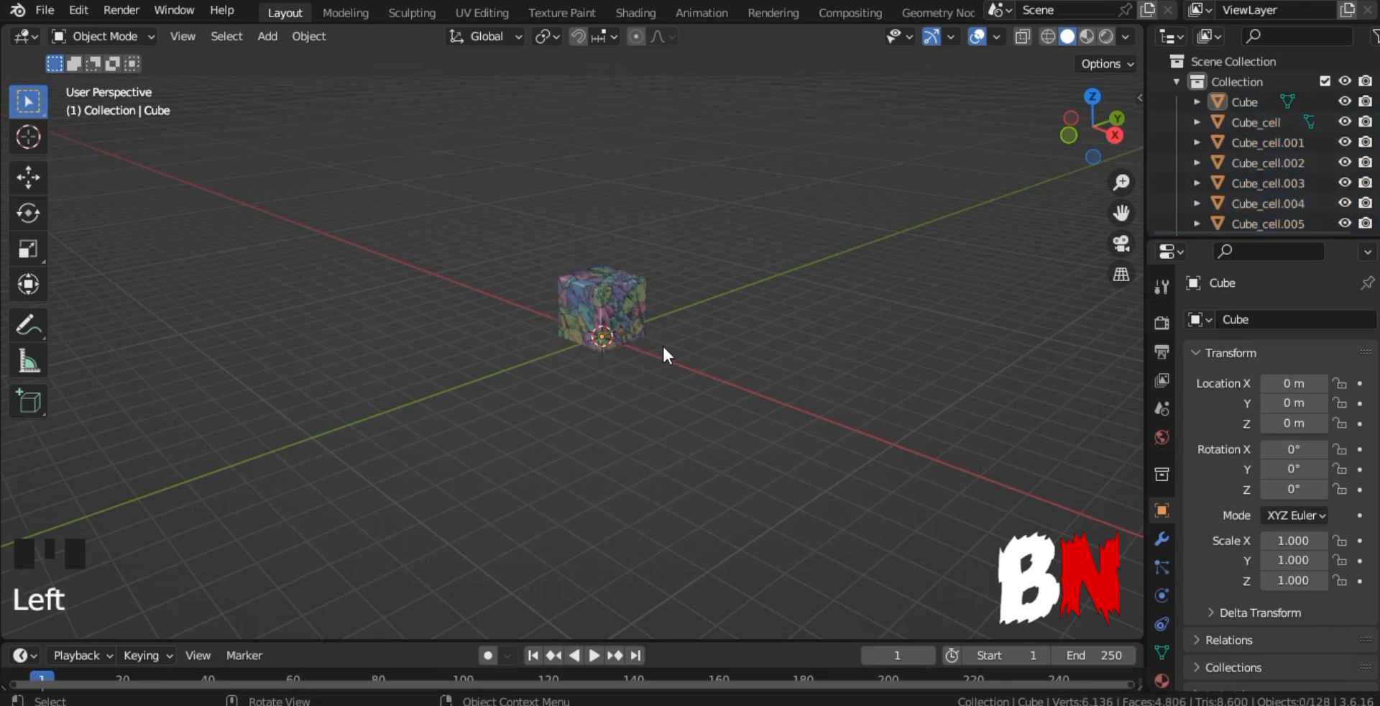
# Step: Delete the original cube, add a ground plane scaled 10, and make all cells active rigid bodies
pyautogui.click(1244, 100)
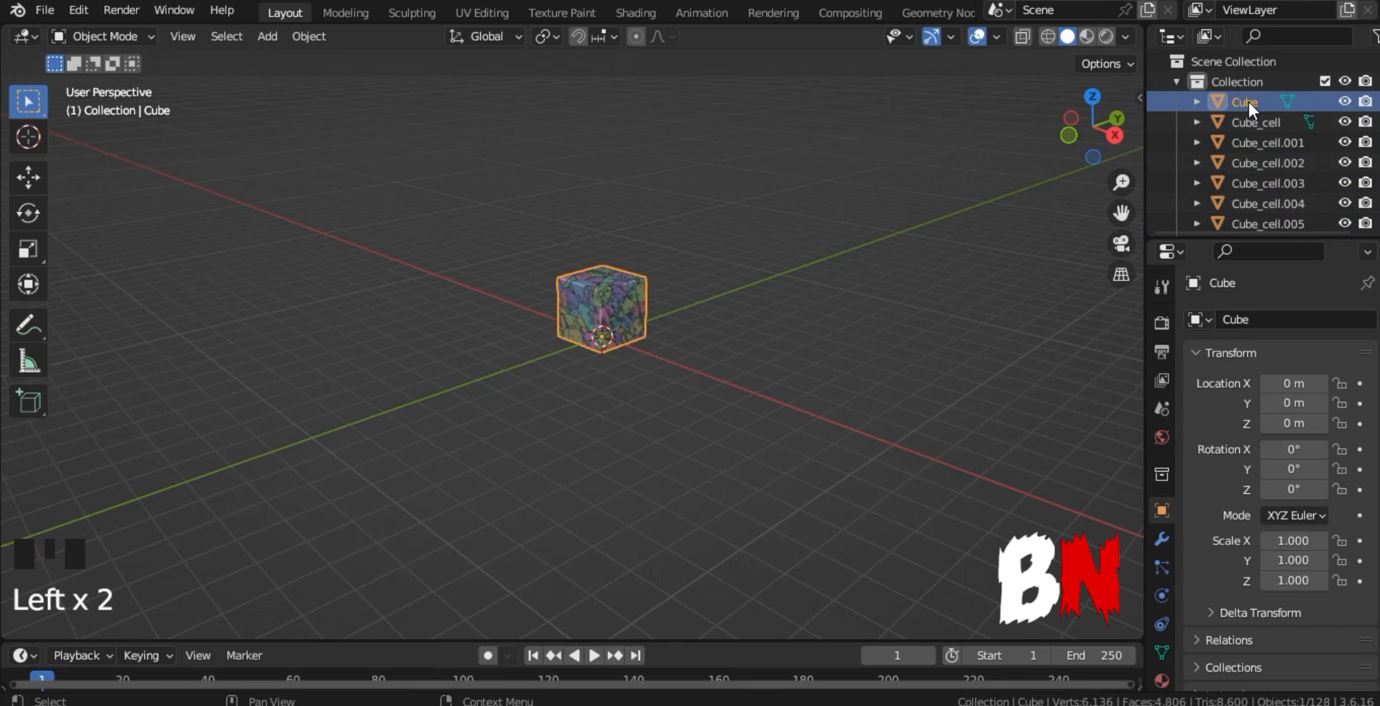
pyautogui.click(266, 36)
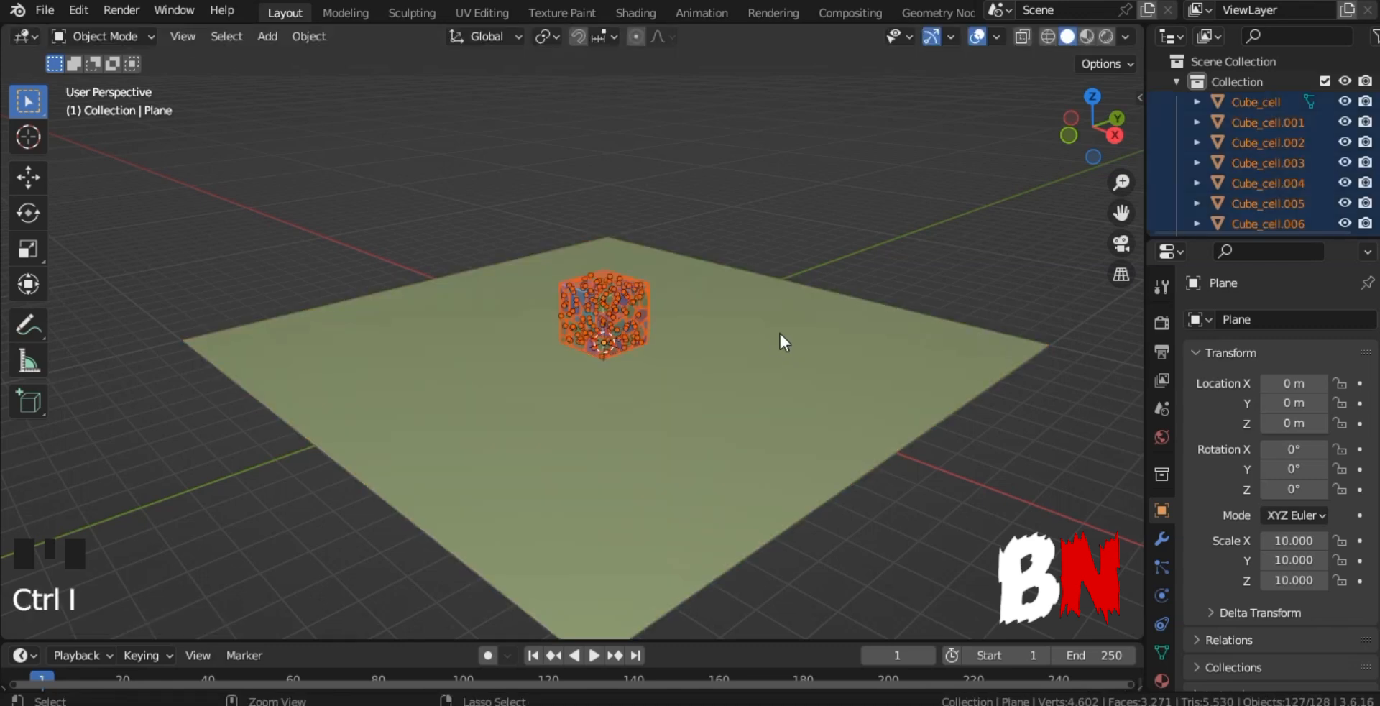
pyautogui.click(309, 36)
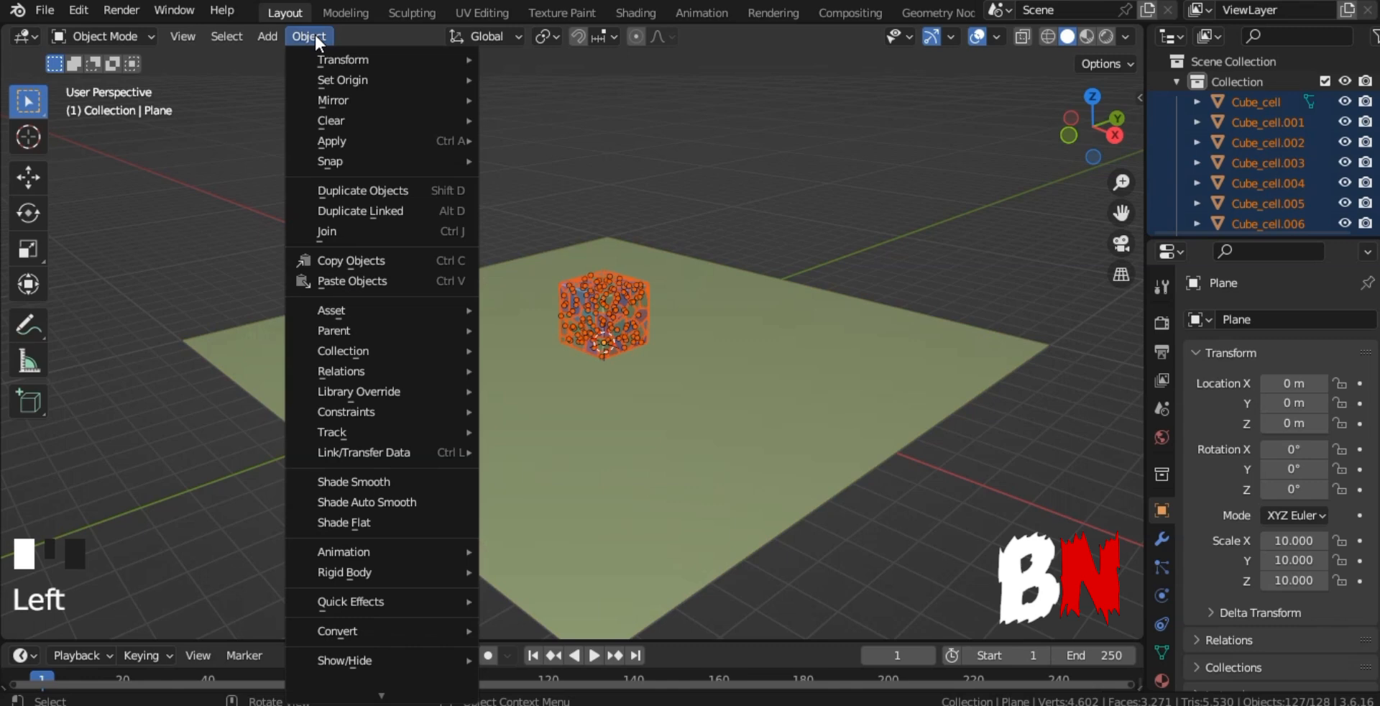
pyautogui.moveTo(343, 573)
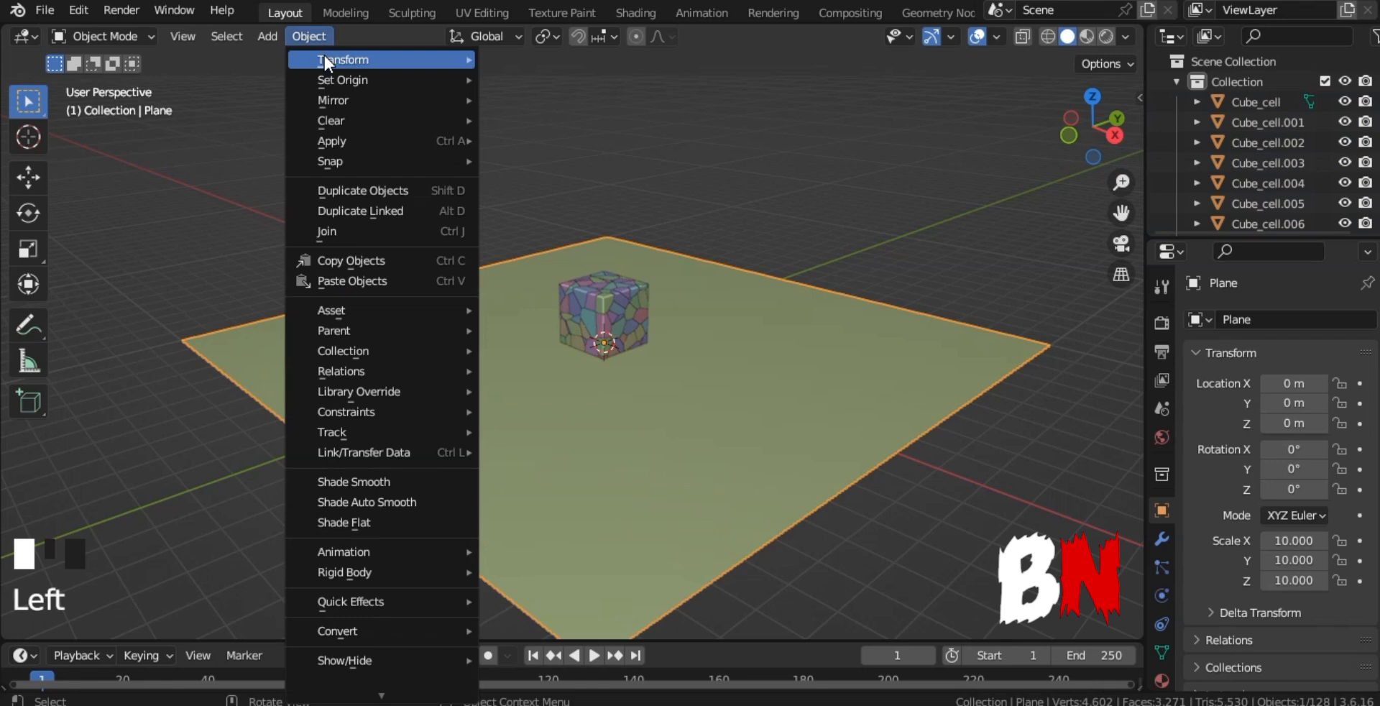
pyautogui.moveTo(344, 573)
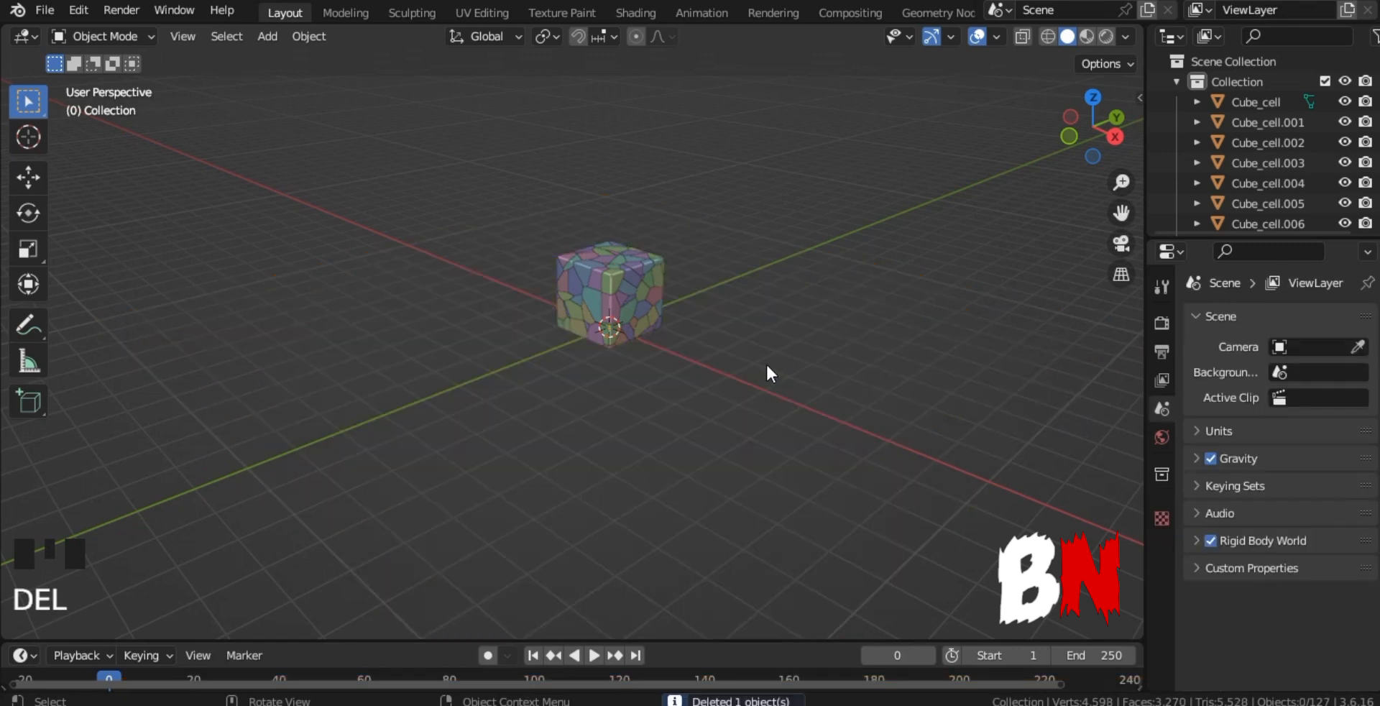
# Step: Remove the ground plane and select a Cube_cell piece, leaving only the fractured cube
pyautogui.click(610, 280)
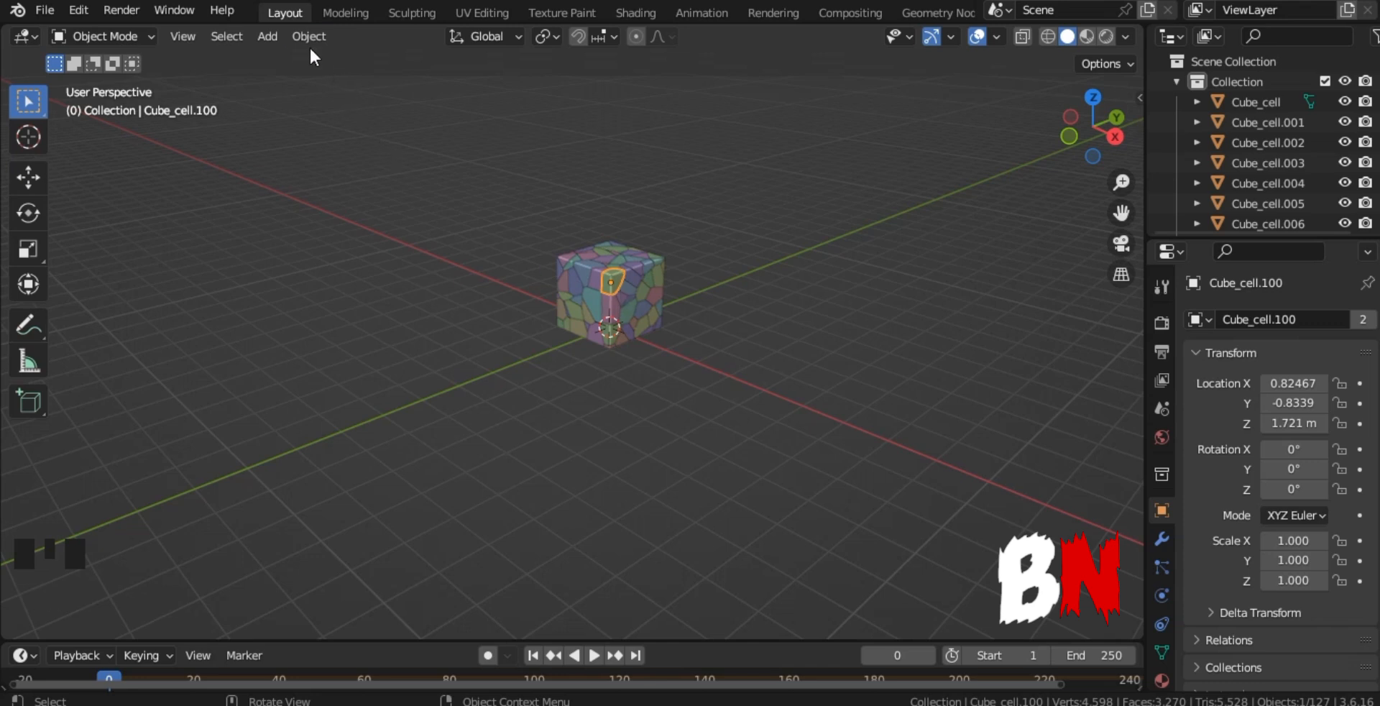
pyautogui.click(308, 36)
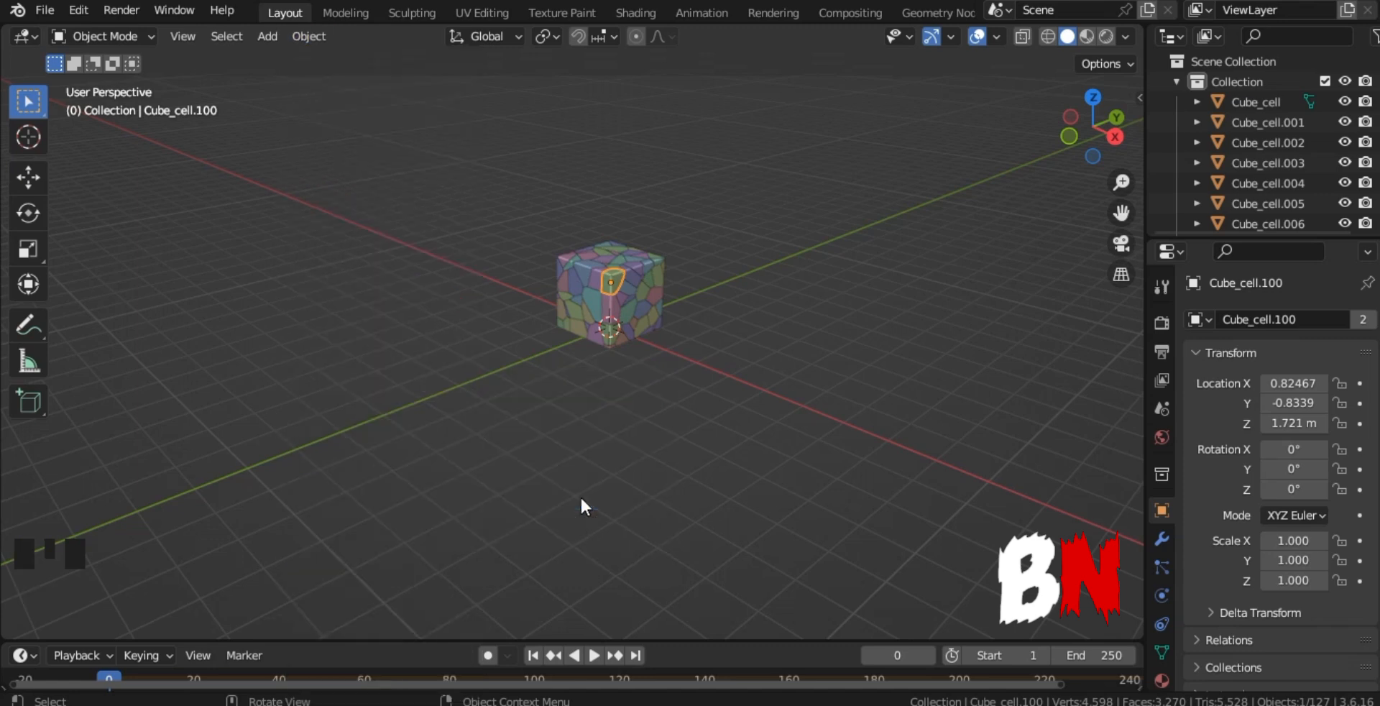
# Step: In the piece's Rigid Body Dynamics, enable Deactivation with Start Deactivated checked
pyautogui.click(1162, 595)
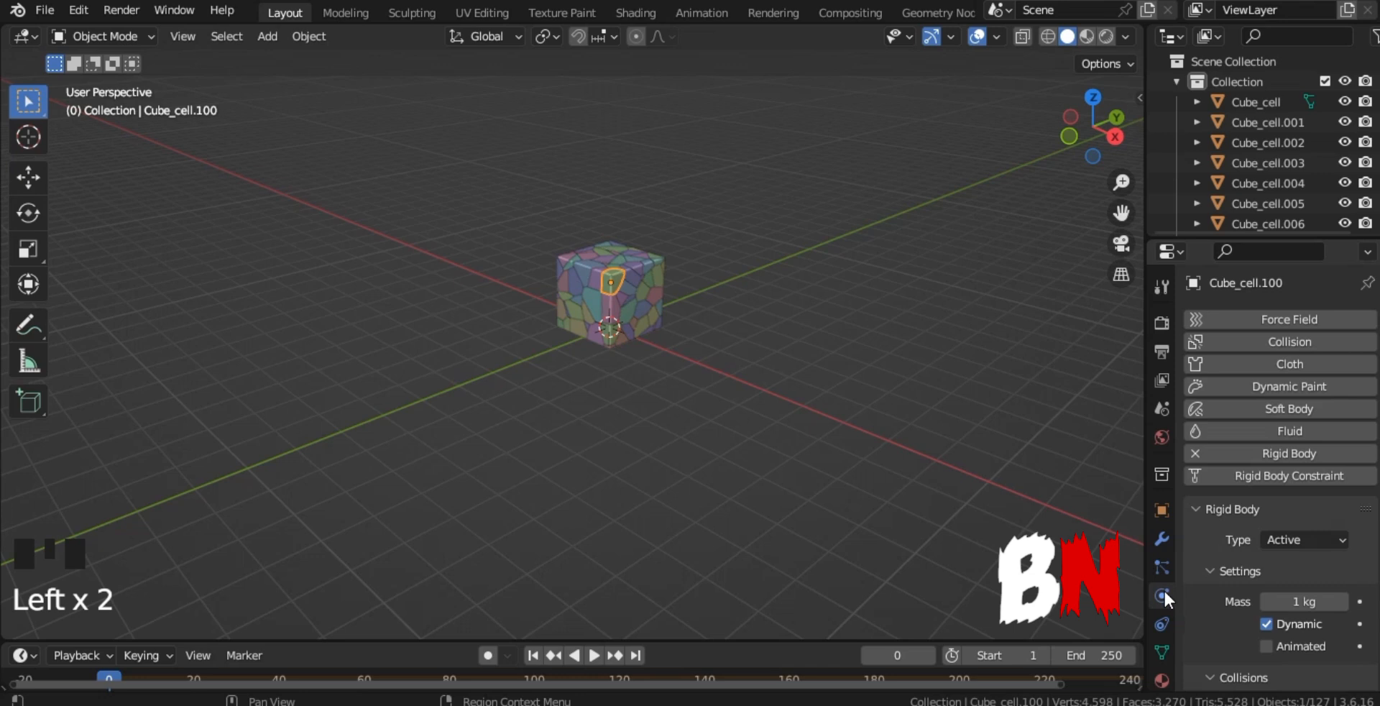
pyautogui.scroll(-3)
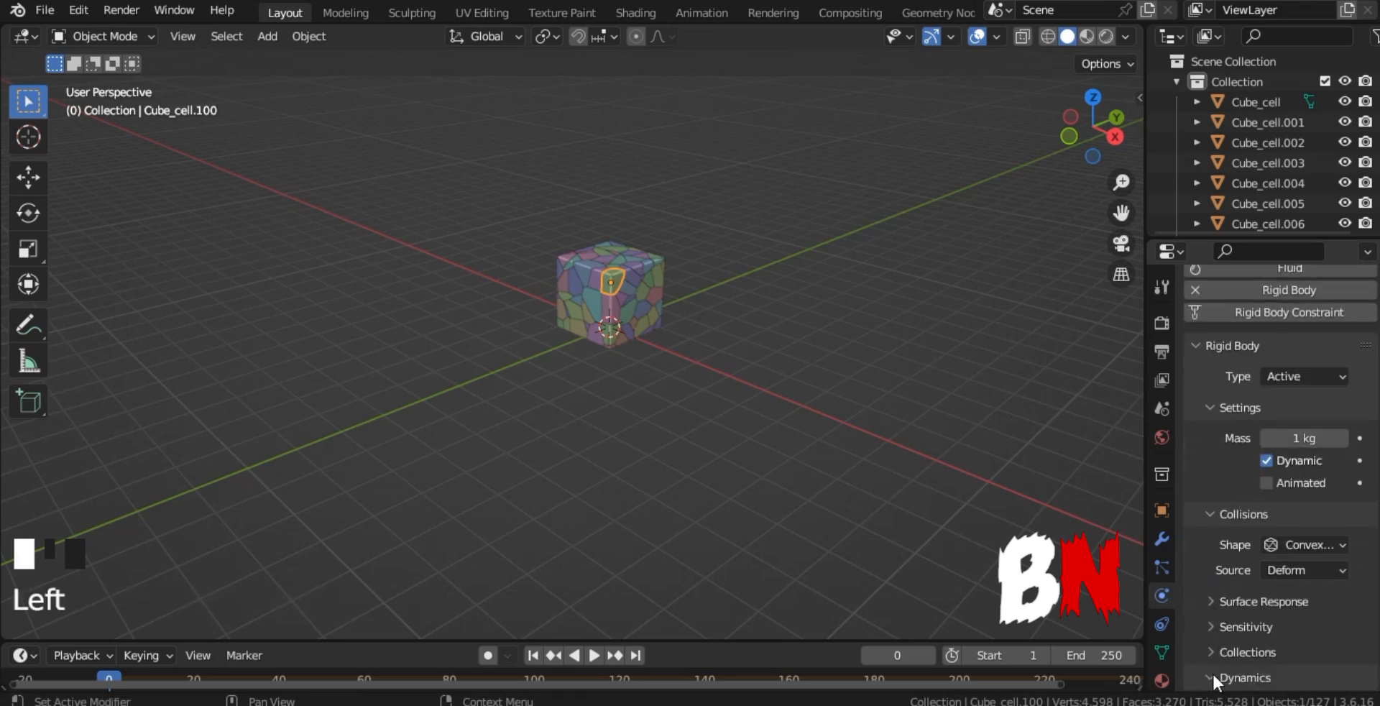
pyautogui.scroll(-3)
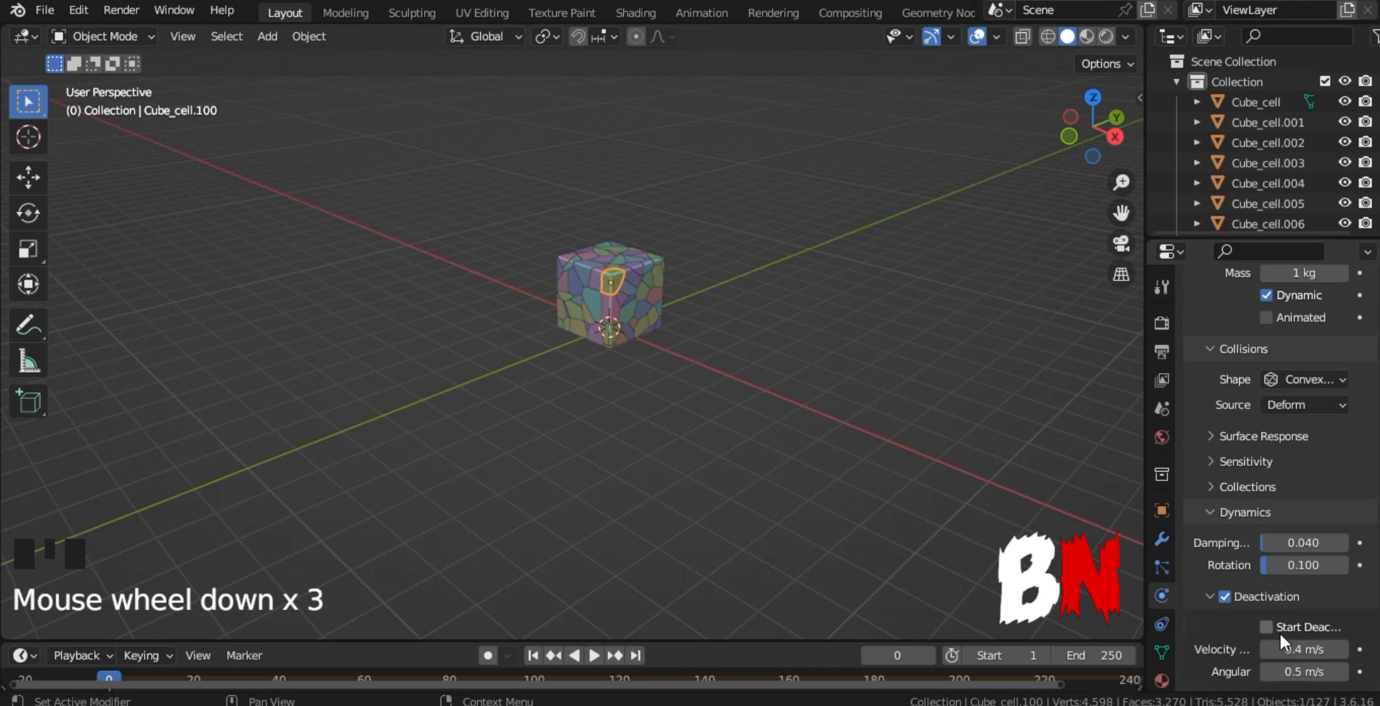
pyautogui.click(1265, 625)
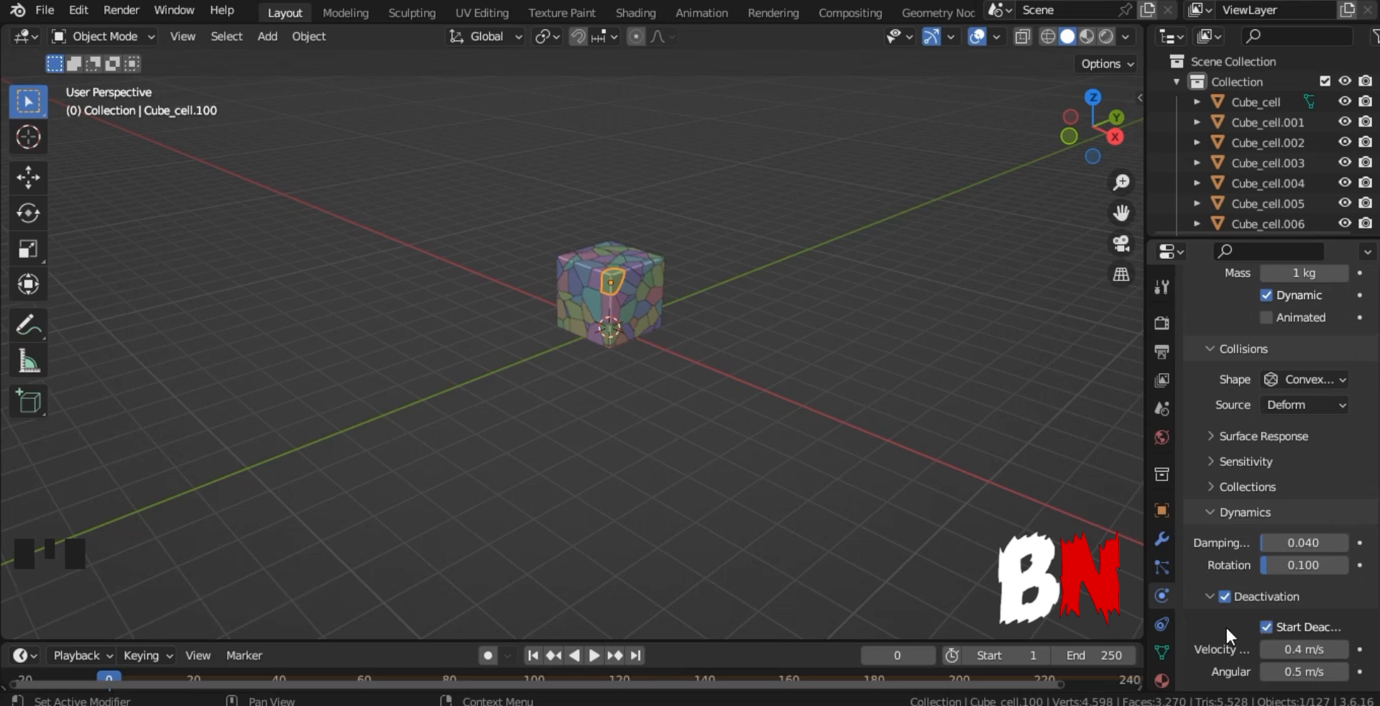
# Step: Add a Force field at the 3D cursor with Strength 500 and gravity switched off
pyautogui.click(267, 36)
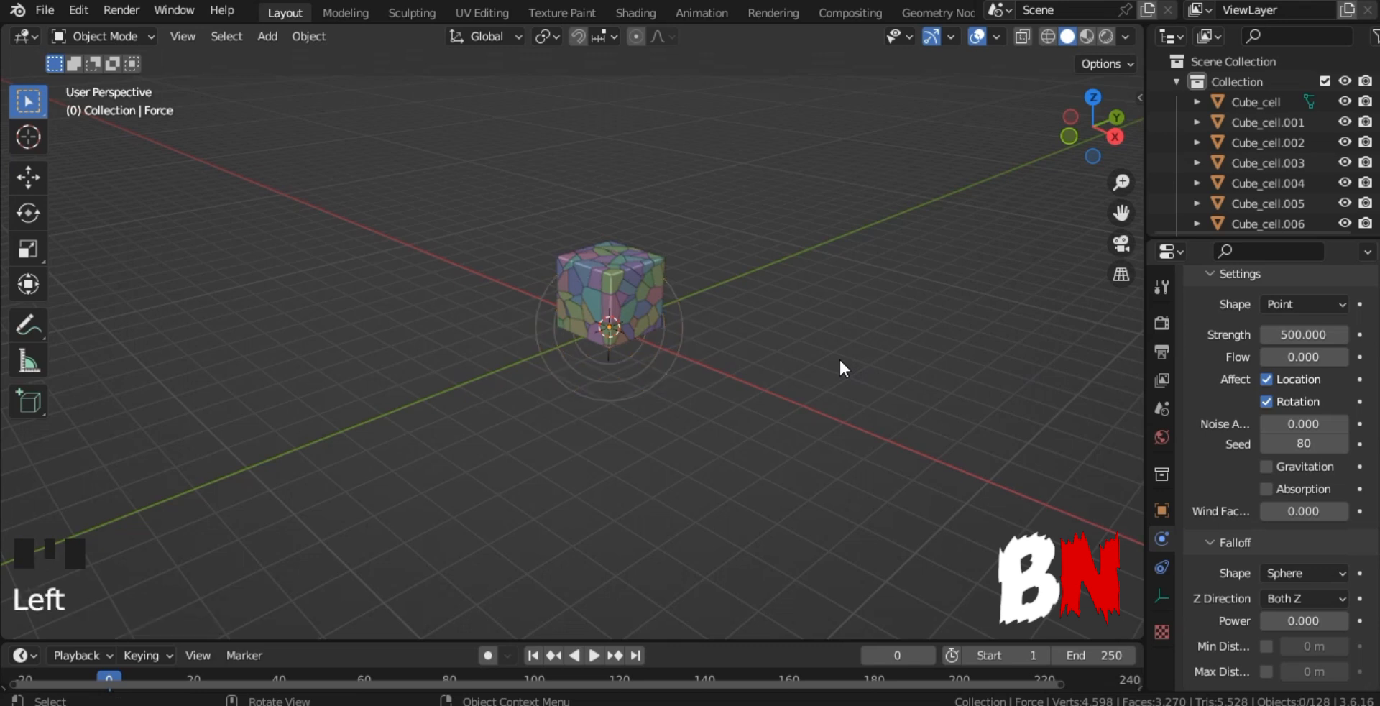
pyautogui.press('space')
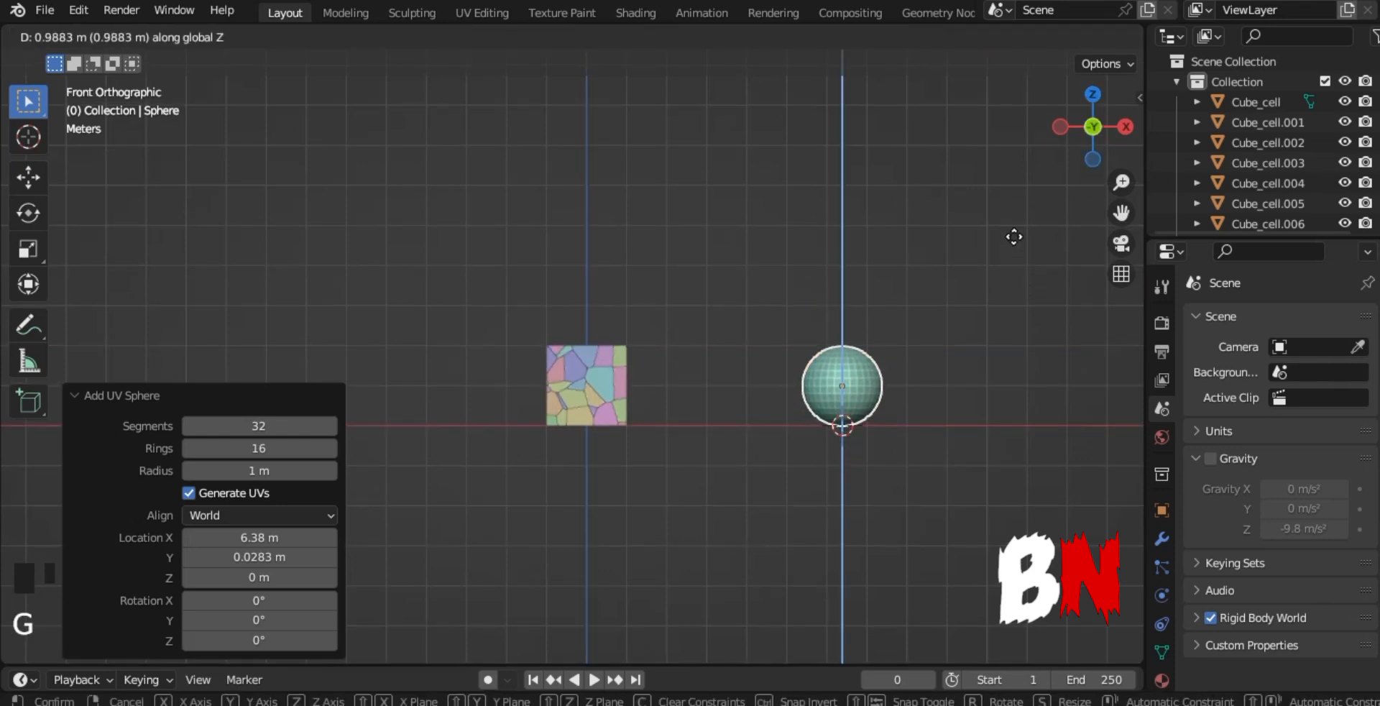
# Step: Place a UV sphere right of the cube and keyframe its location at frames 0 and 60 moving left
pyautogui.click(837, 396)
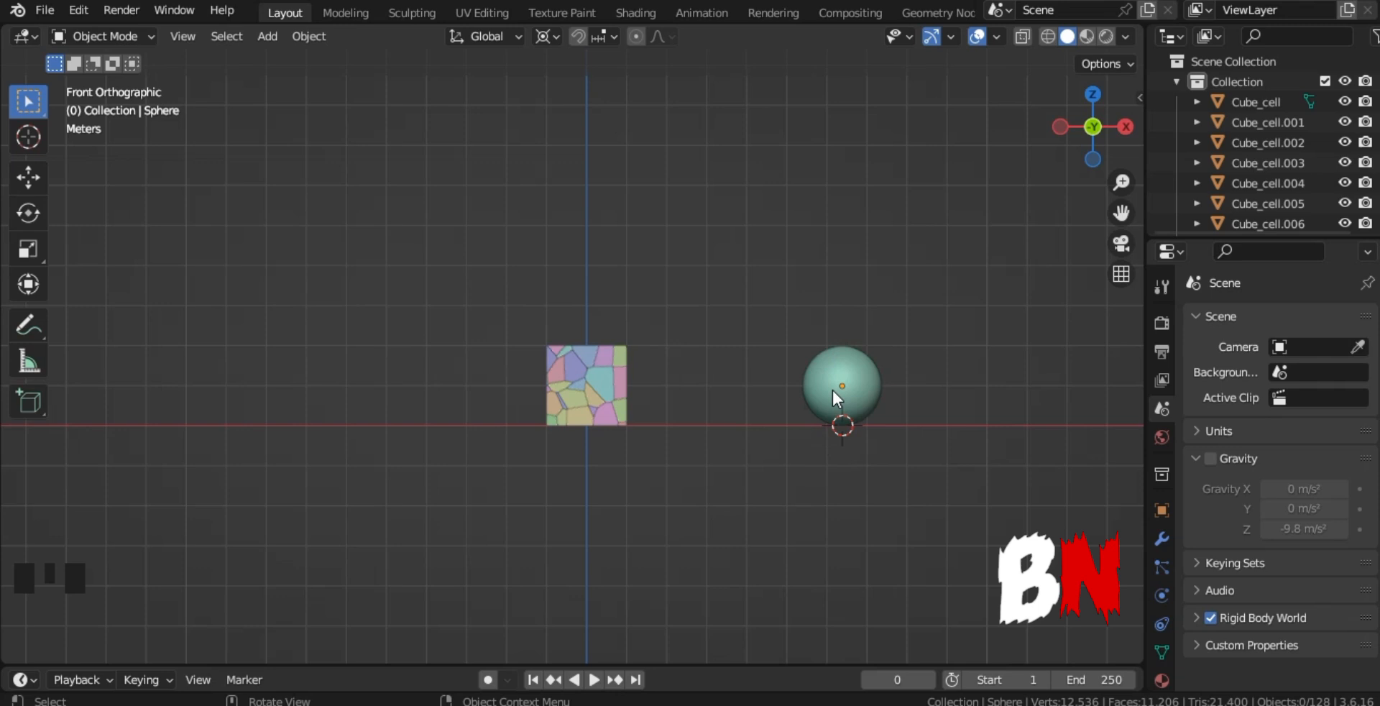
pyautogui.press('i')
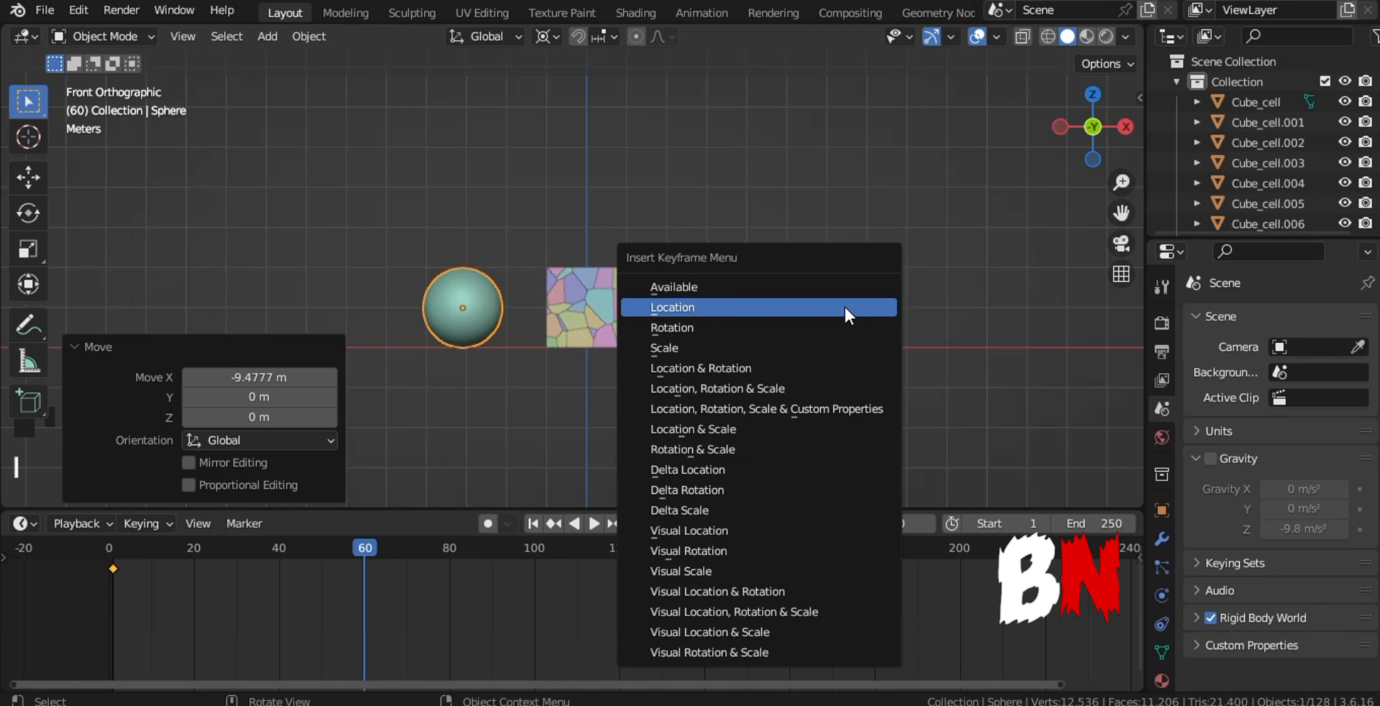
pyautogui.click(672, 306)
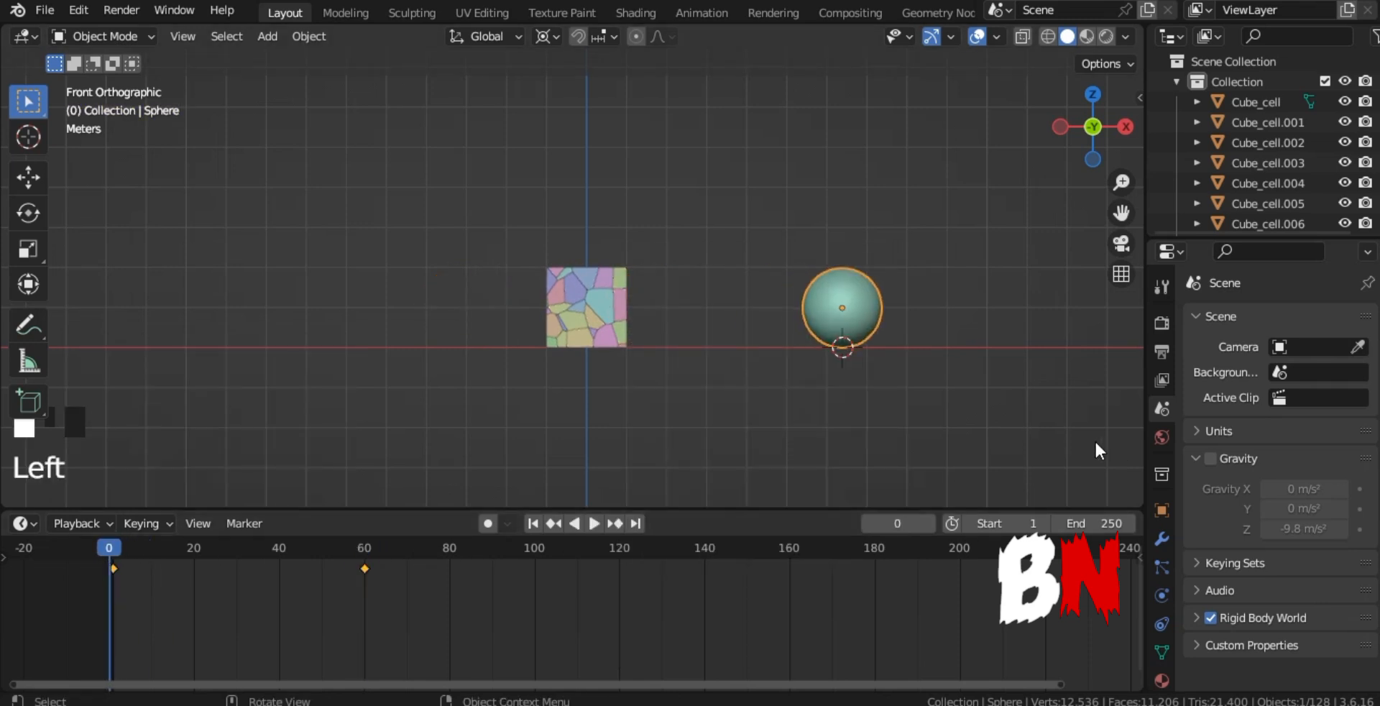
# Step: Give the sphere a Passive, Animated rigid body and play it smashing the pieces
pyautogui.click(1162, 595)
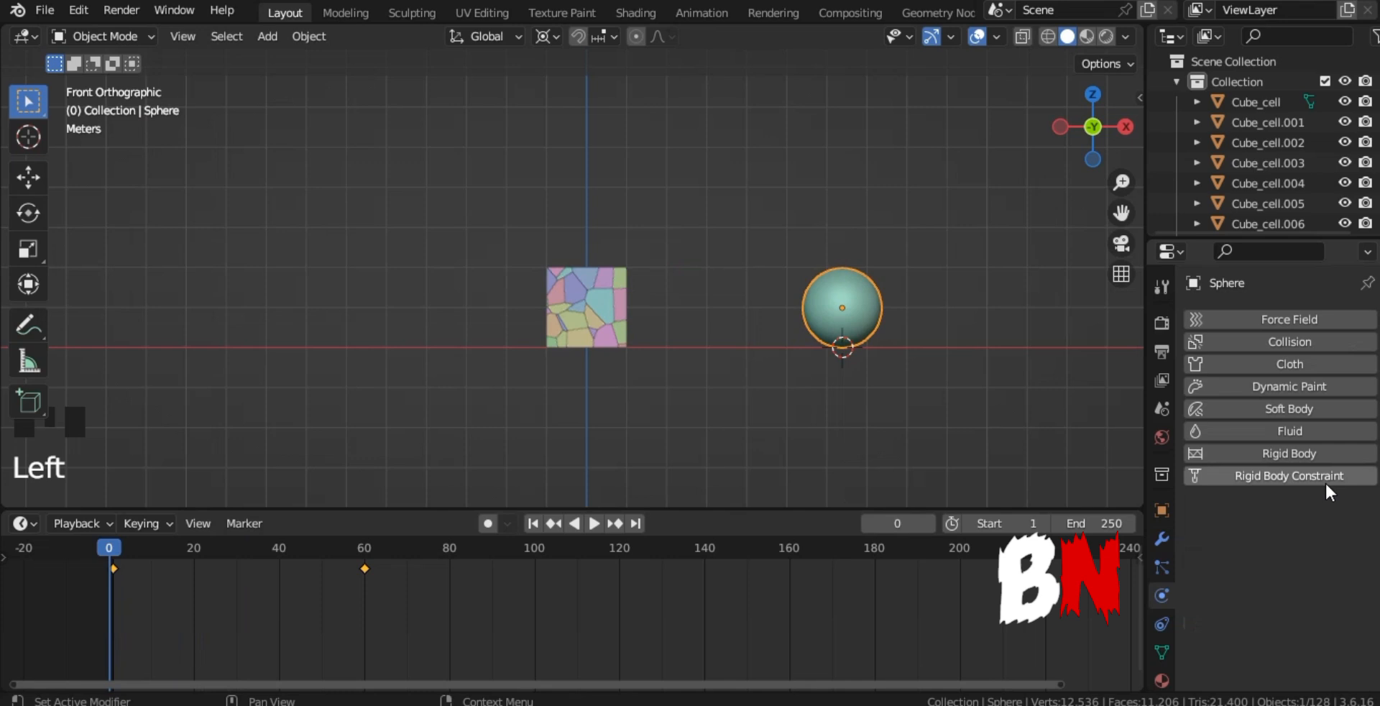
pyautogui.click(1288, 452)
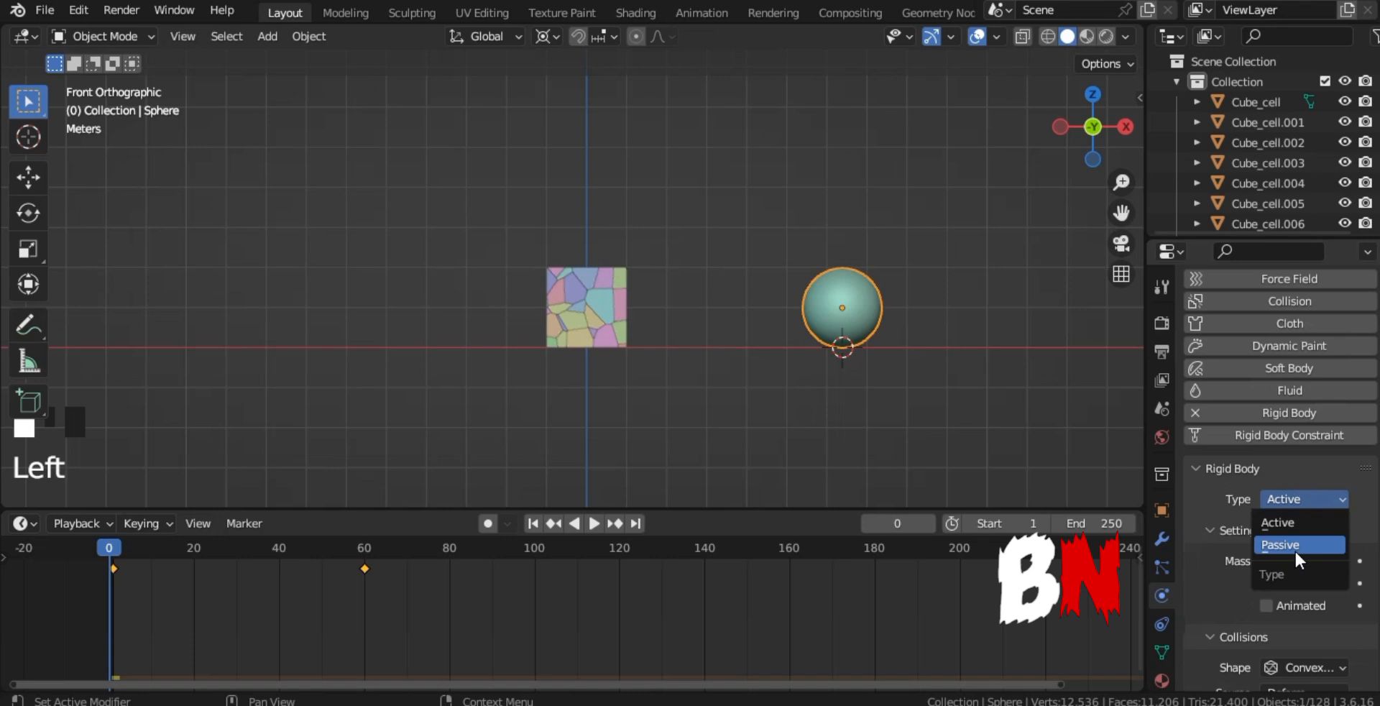
pyautogui.click(1281, 543)
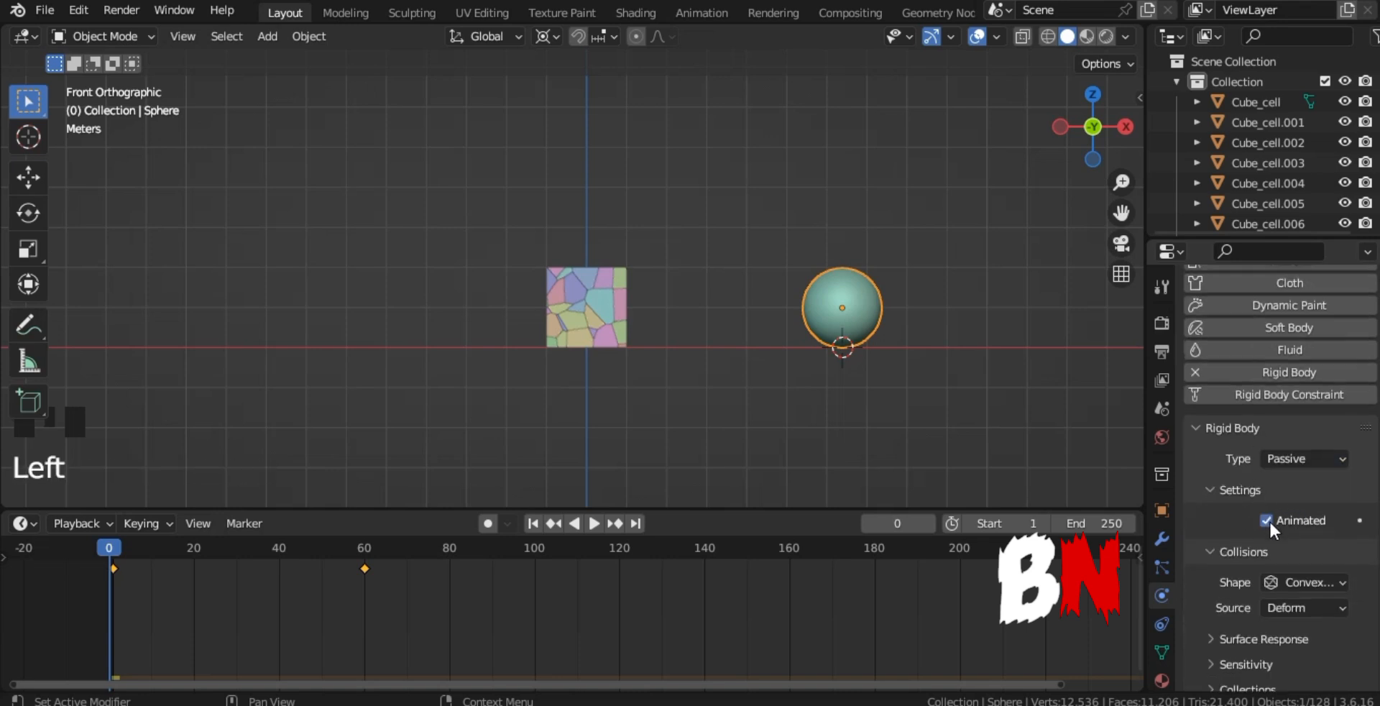
pyautogui.press('space')
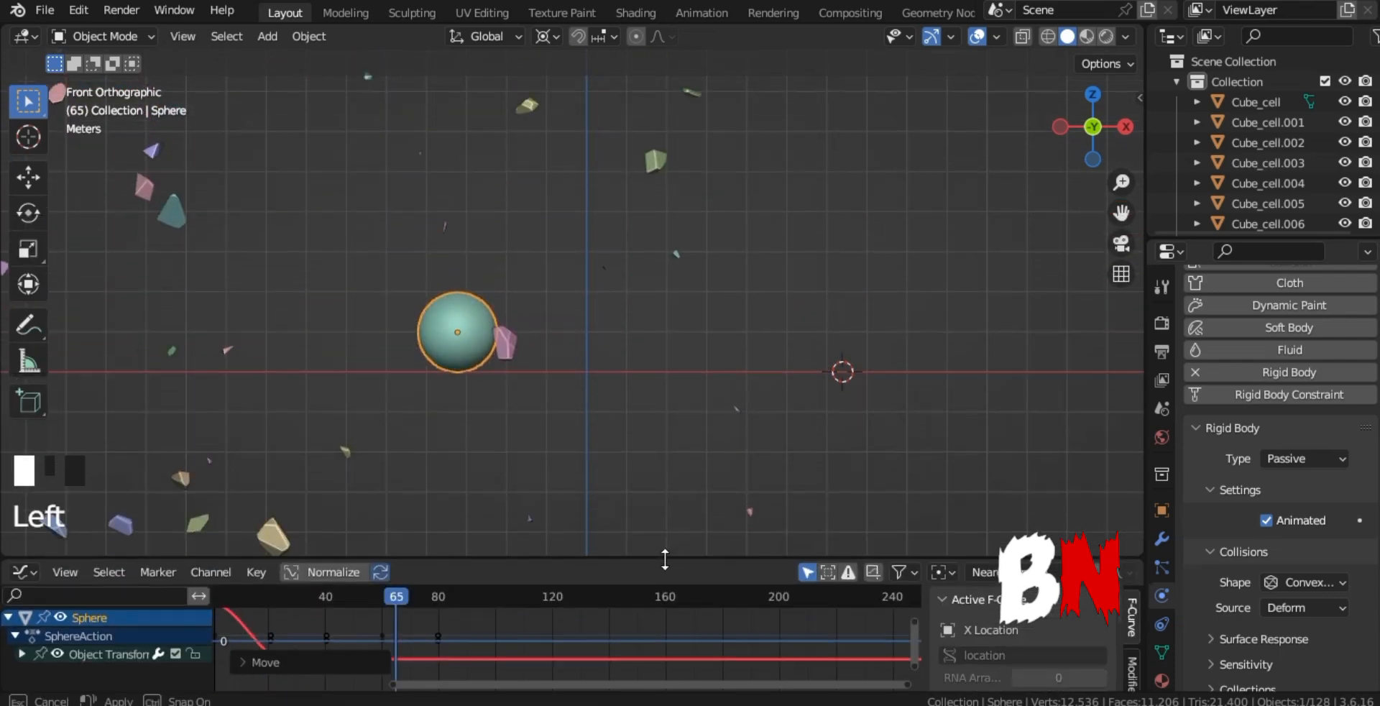
# Step: Replay the sphere smash, then play the force-field explosion blasting the pieces outward
pyautogui.press('space')
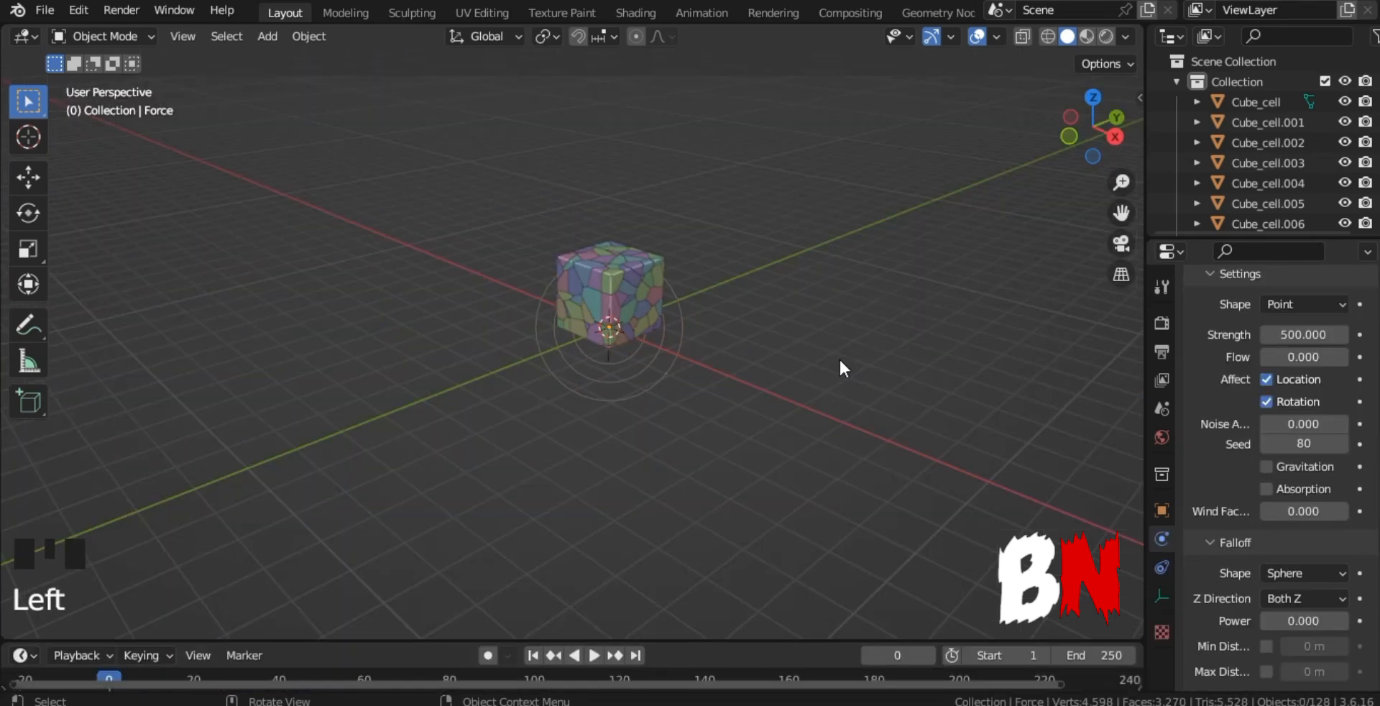
pyautogui.press('space')
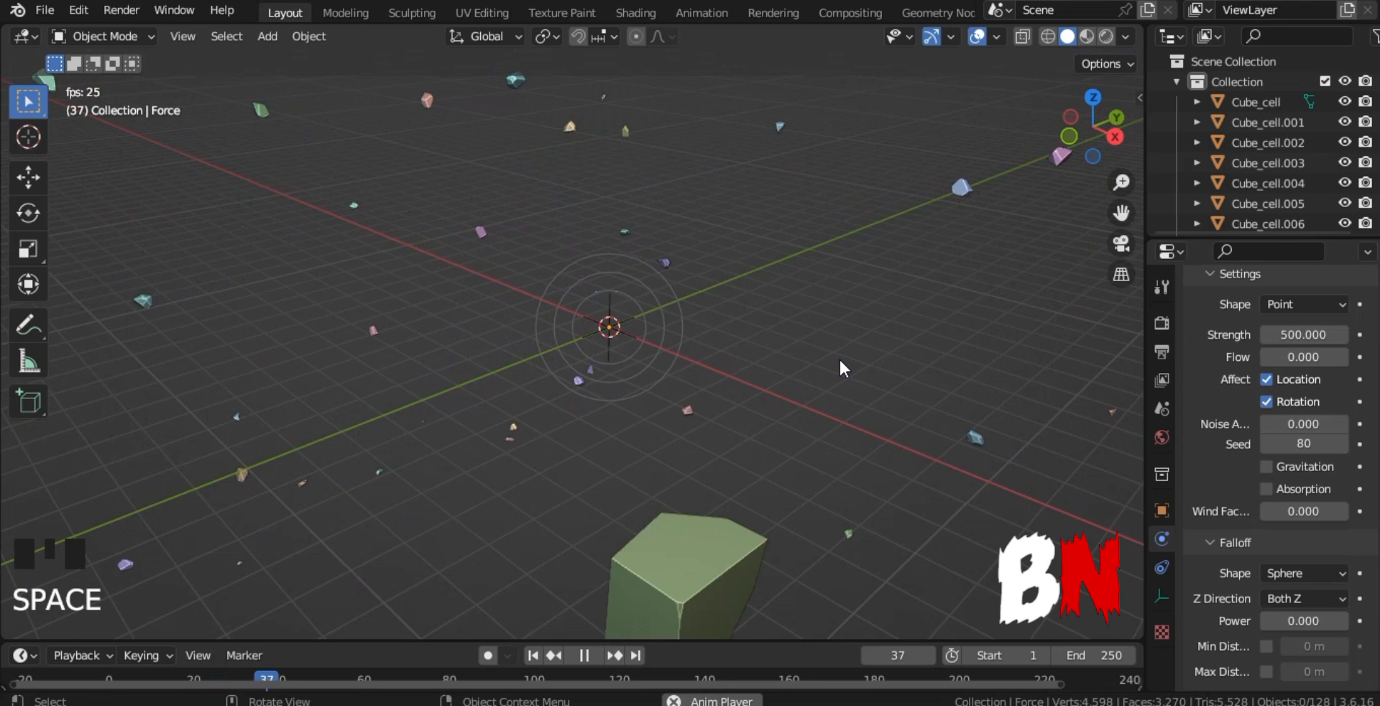